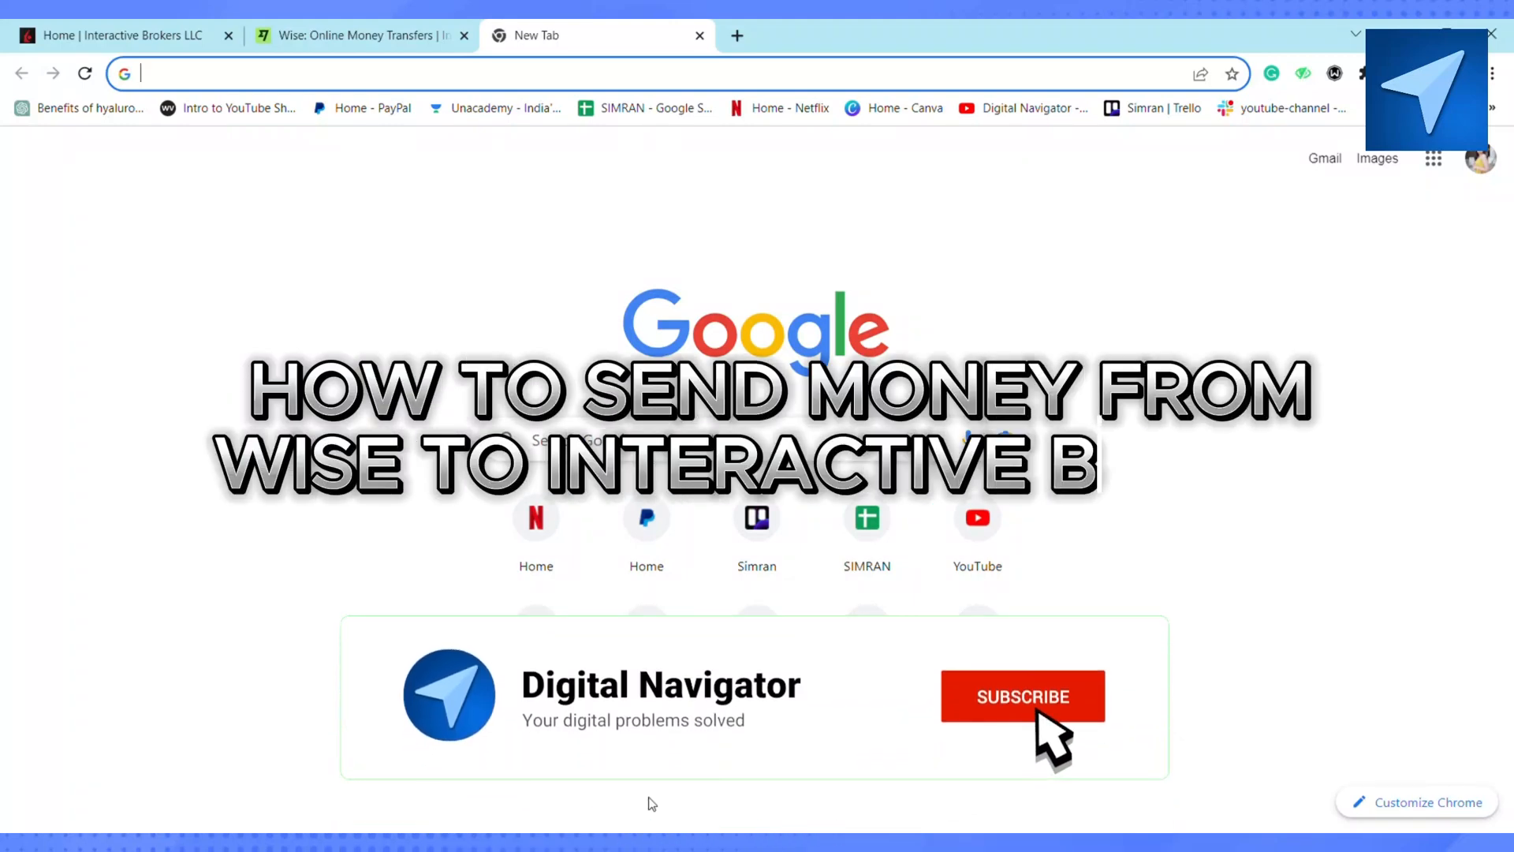
Switch to the Wise tab and show the single, scheduled and batch payment options.
click(1022, 696)
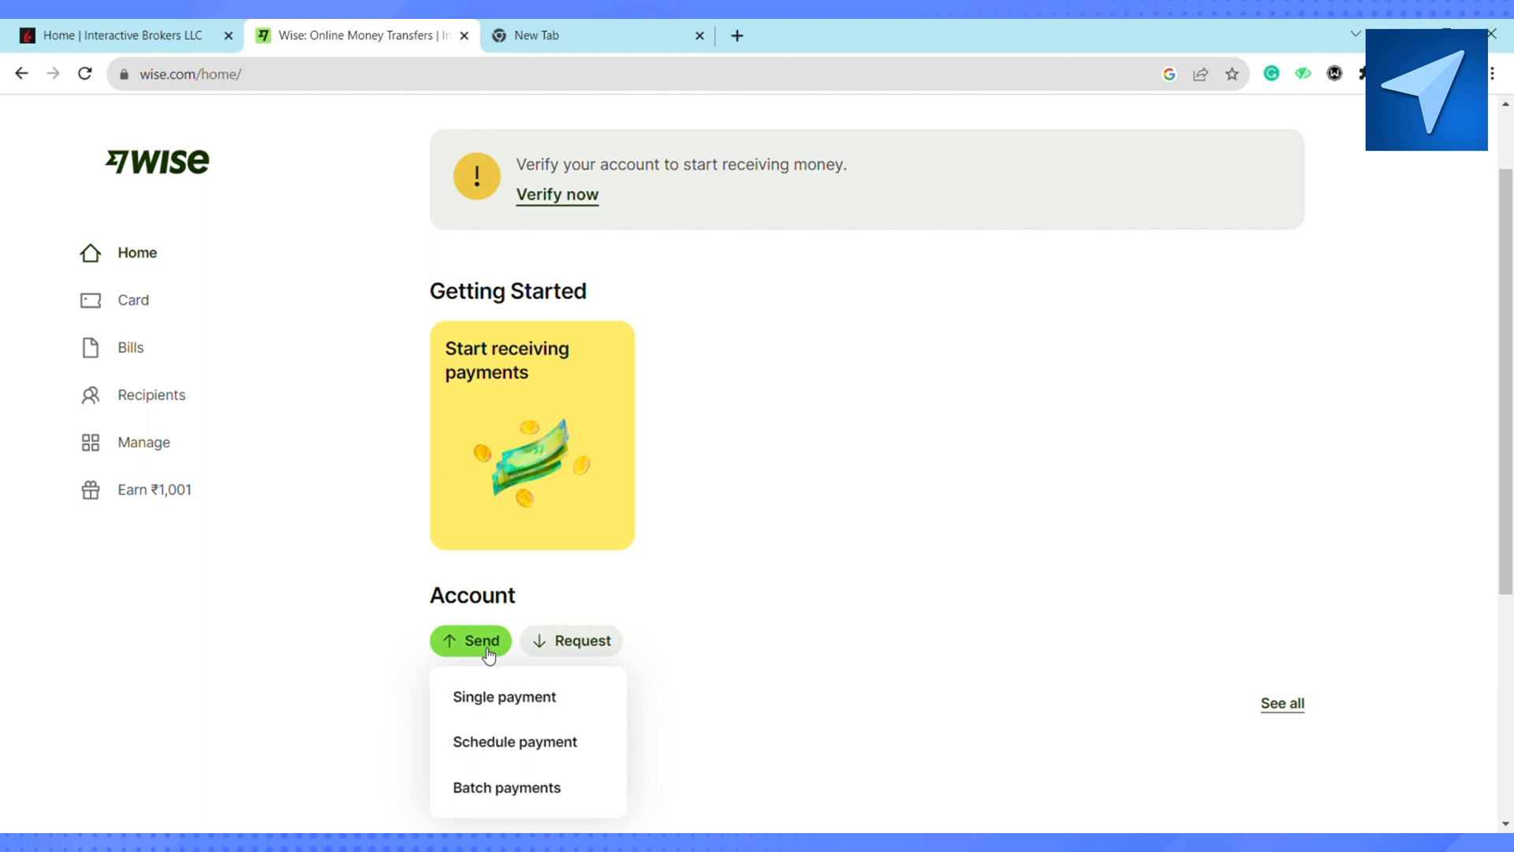
Start a single payment of 100 in USD as a same-currency transfer.
click(503, 696)
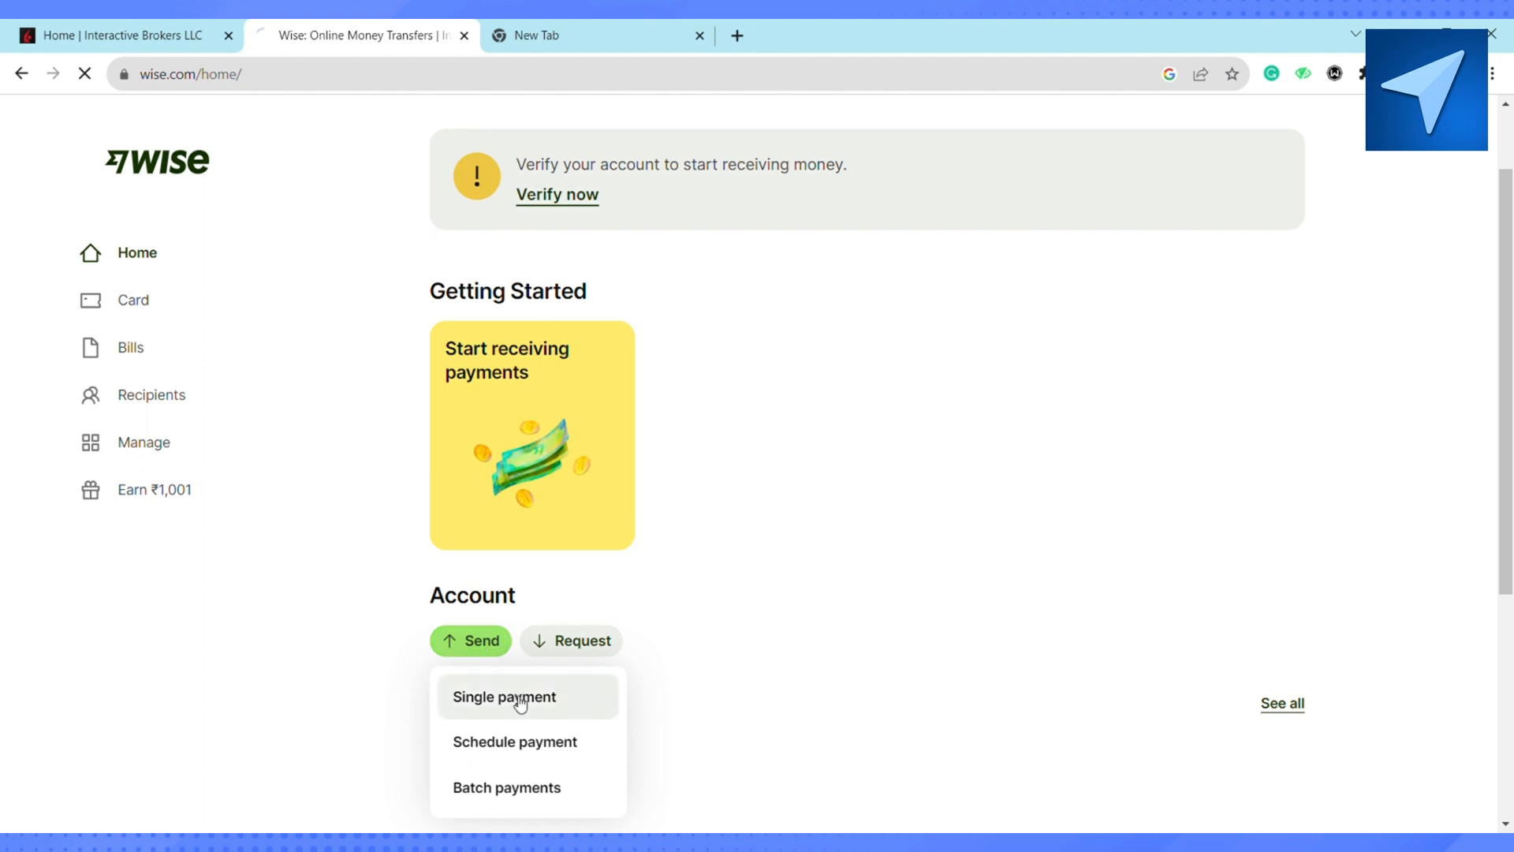
click(504, 696)
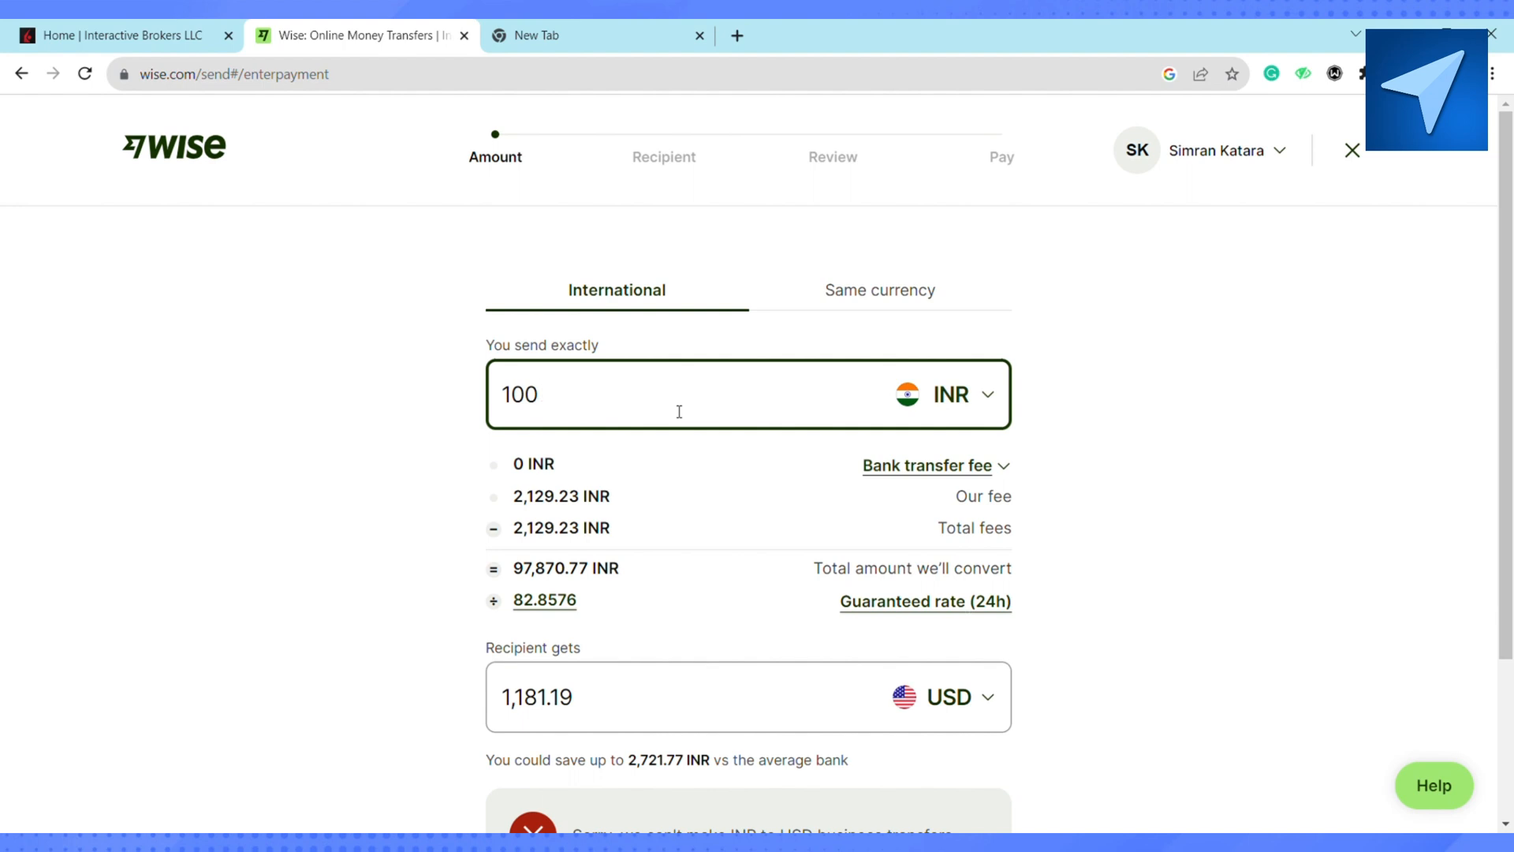
click(951, 394)
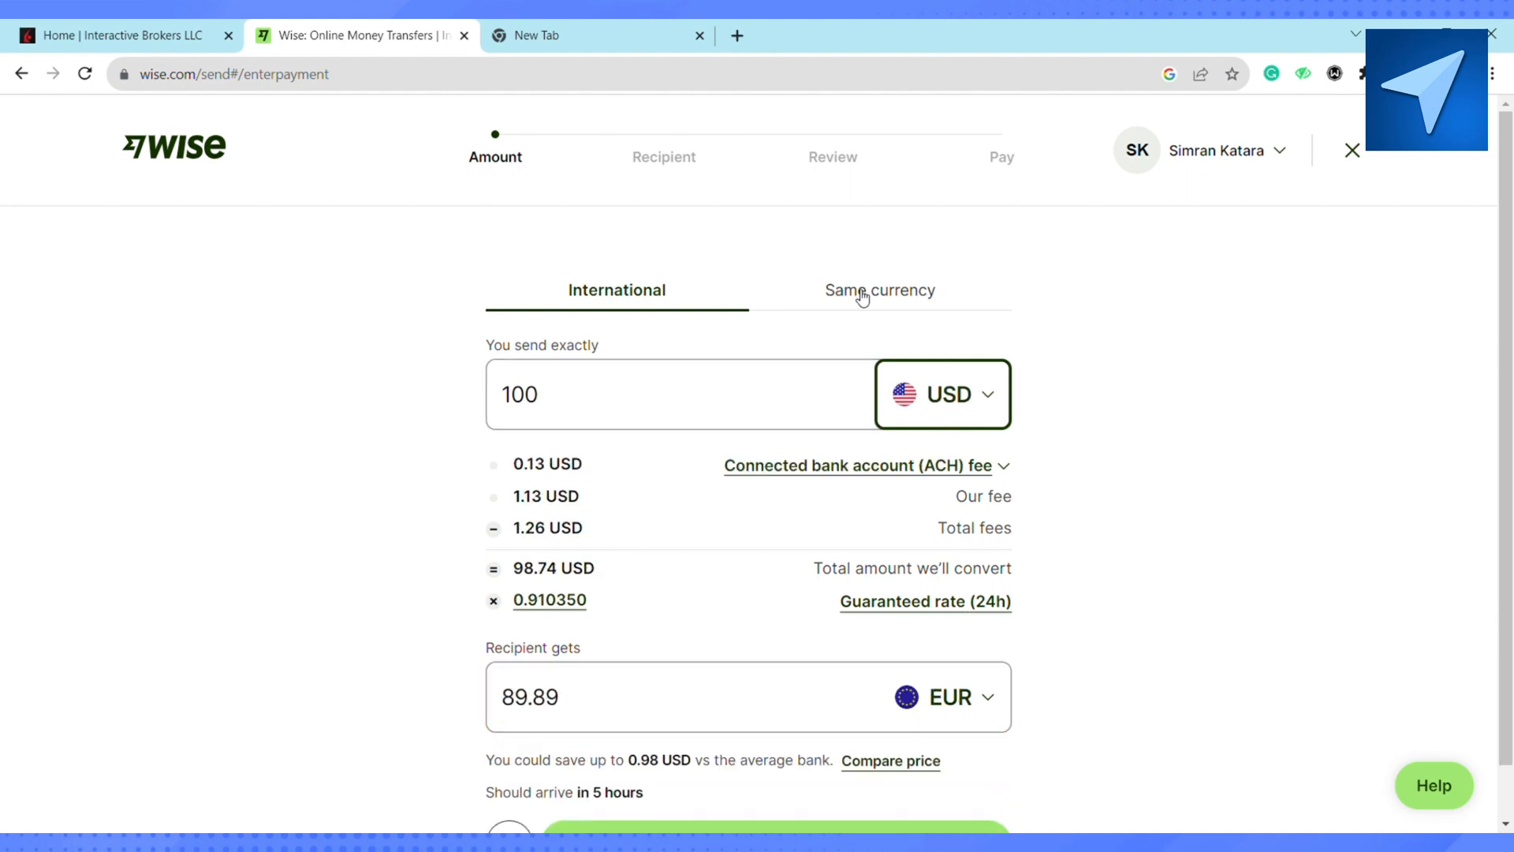
click(878, 289)
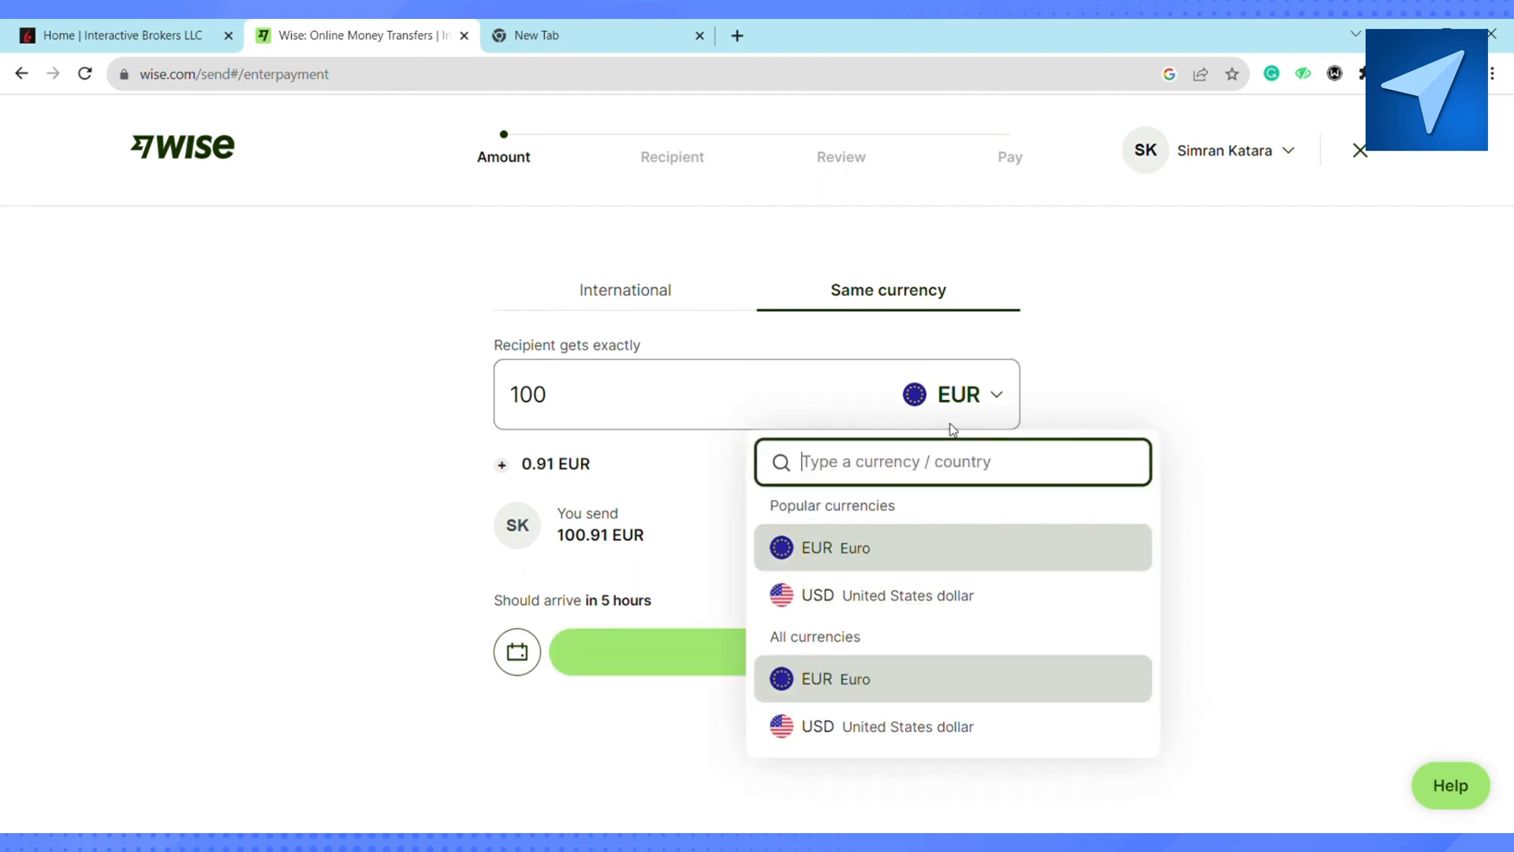
Continue to Recipient and choose My business to reach the ACH details form.
click(657, 652)
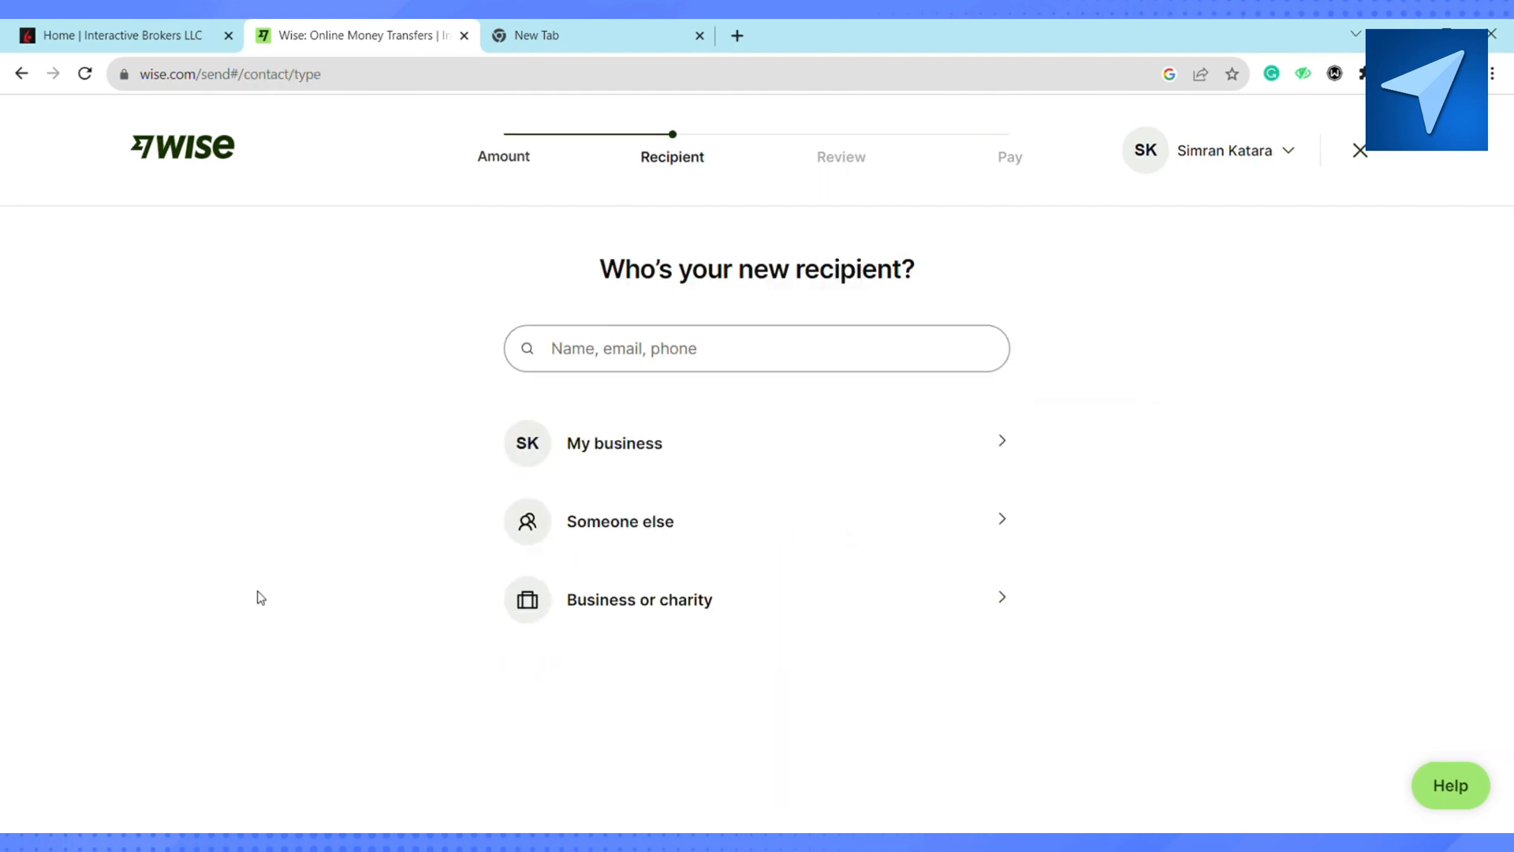
mouse_move(431, 380)
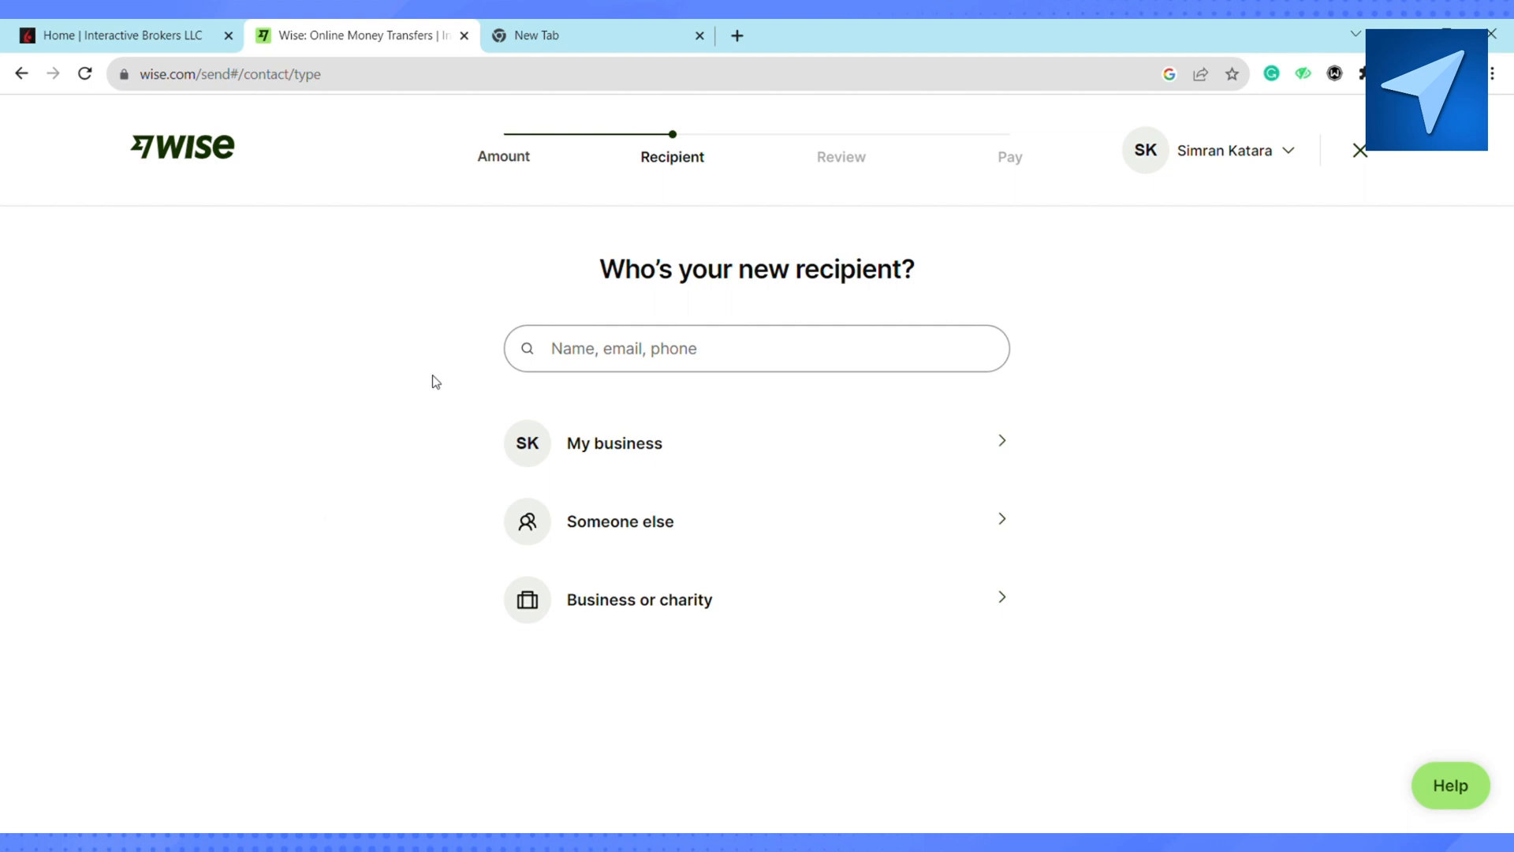
mouse_move(427, 440)
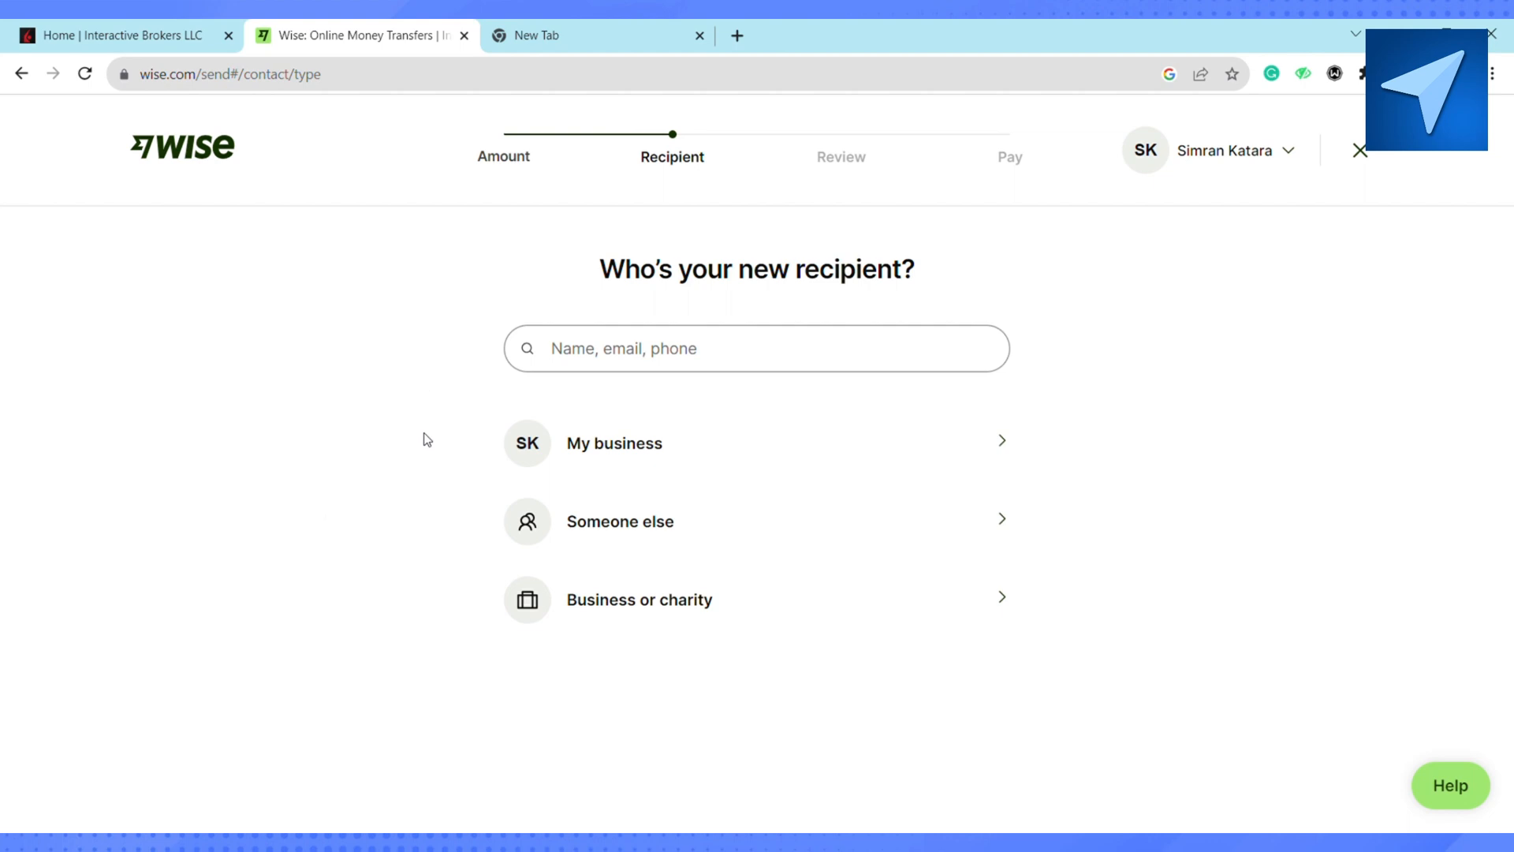
click(614, 442)
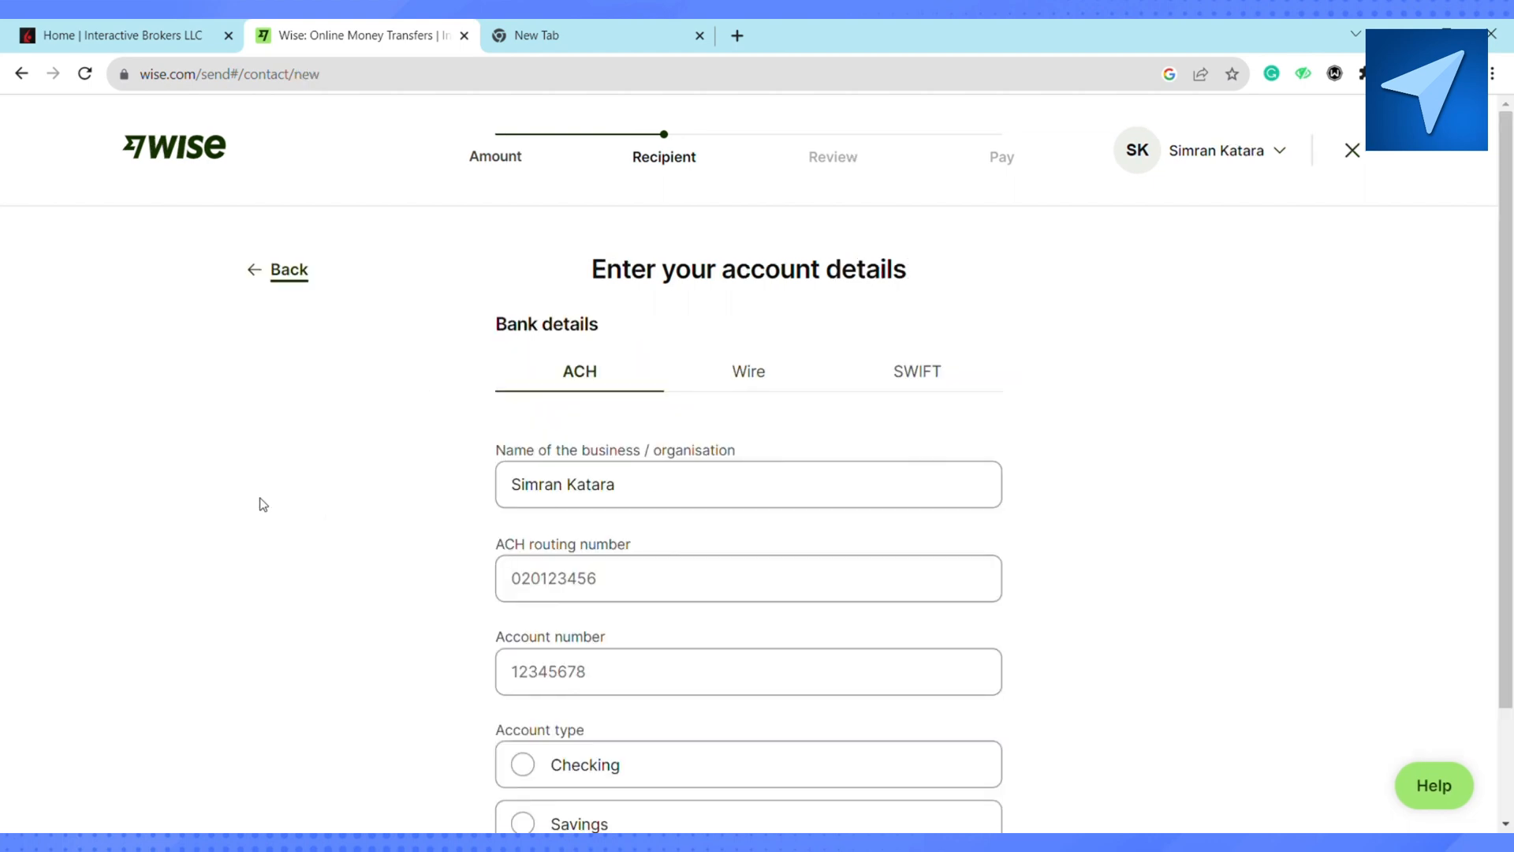
mouse_move(380, 416)
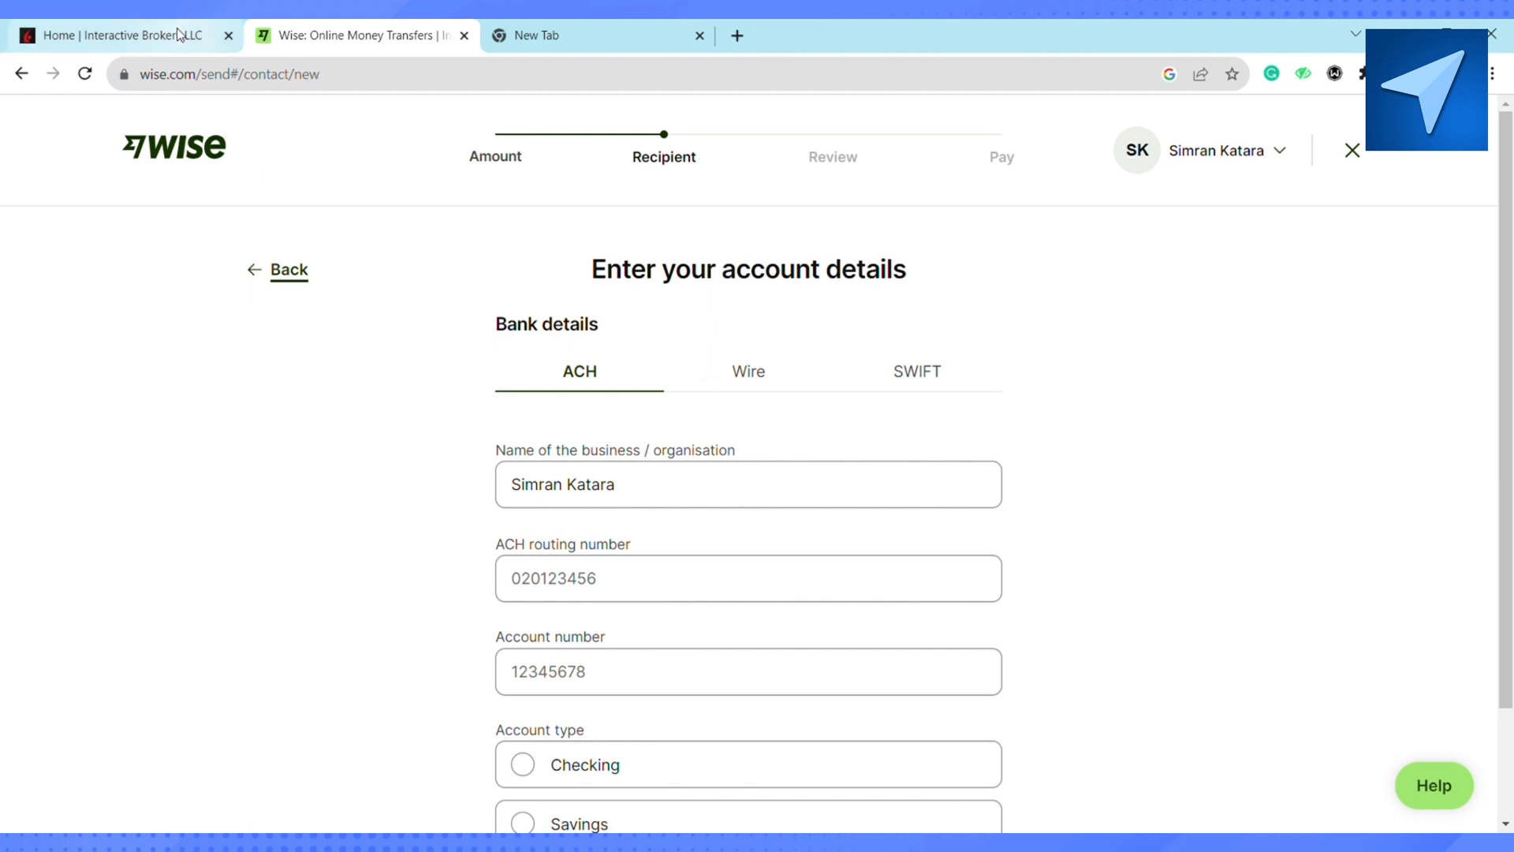
Switch to the Home | Interactive Brokers LLC tab.
click(116, 35)
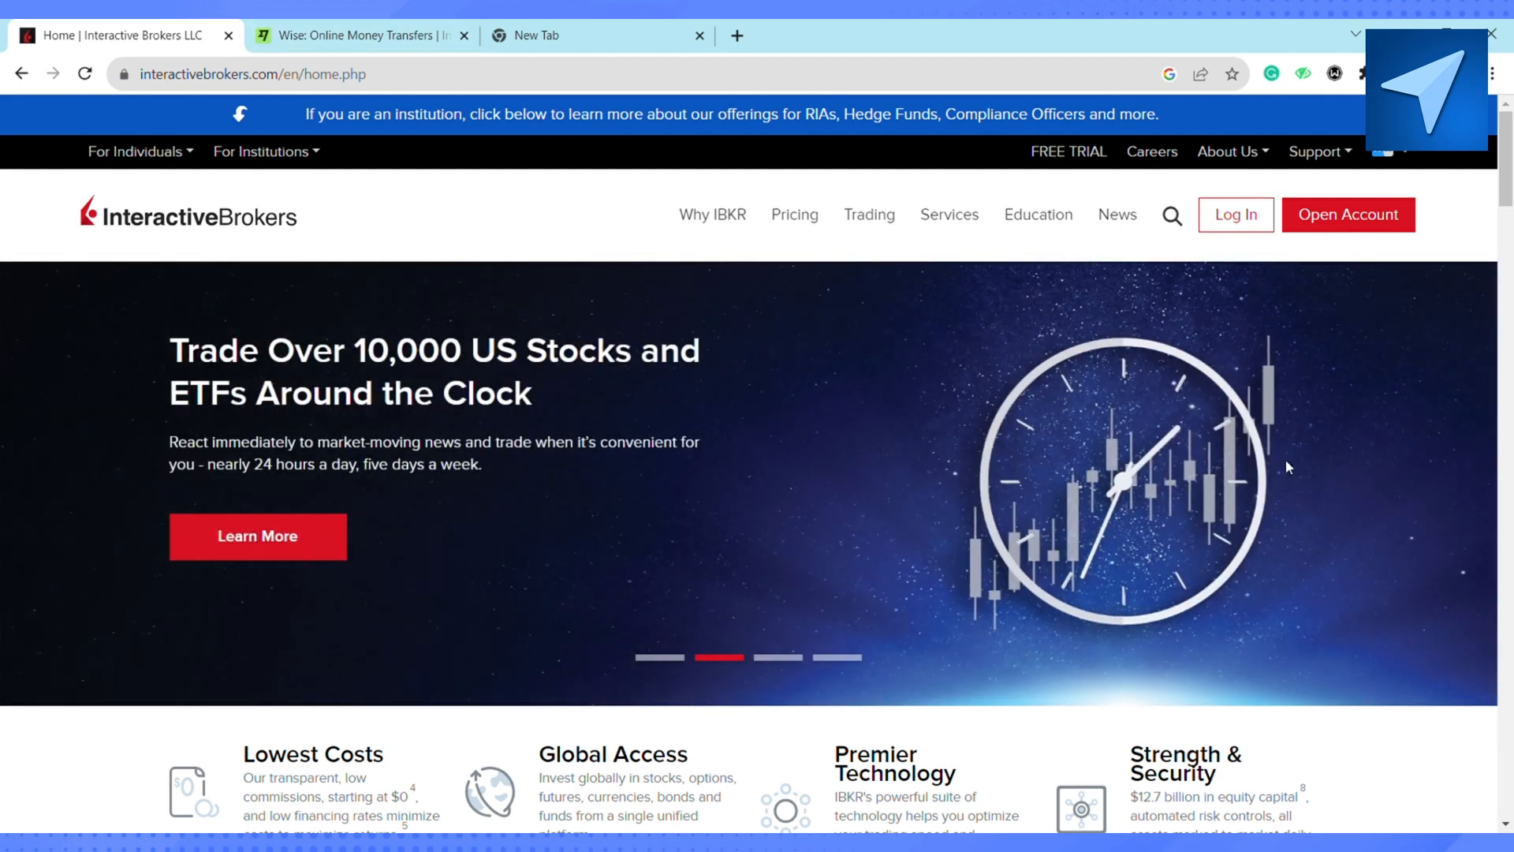
mouse_move(1412, 443)
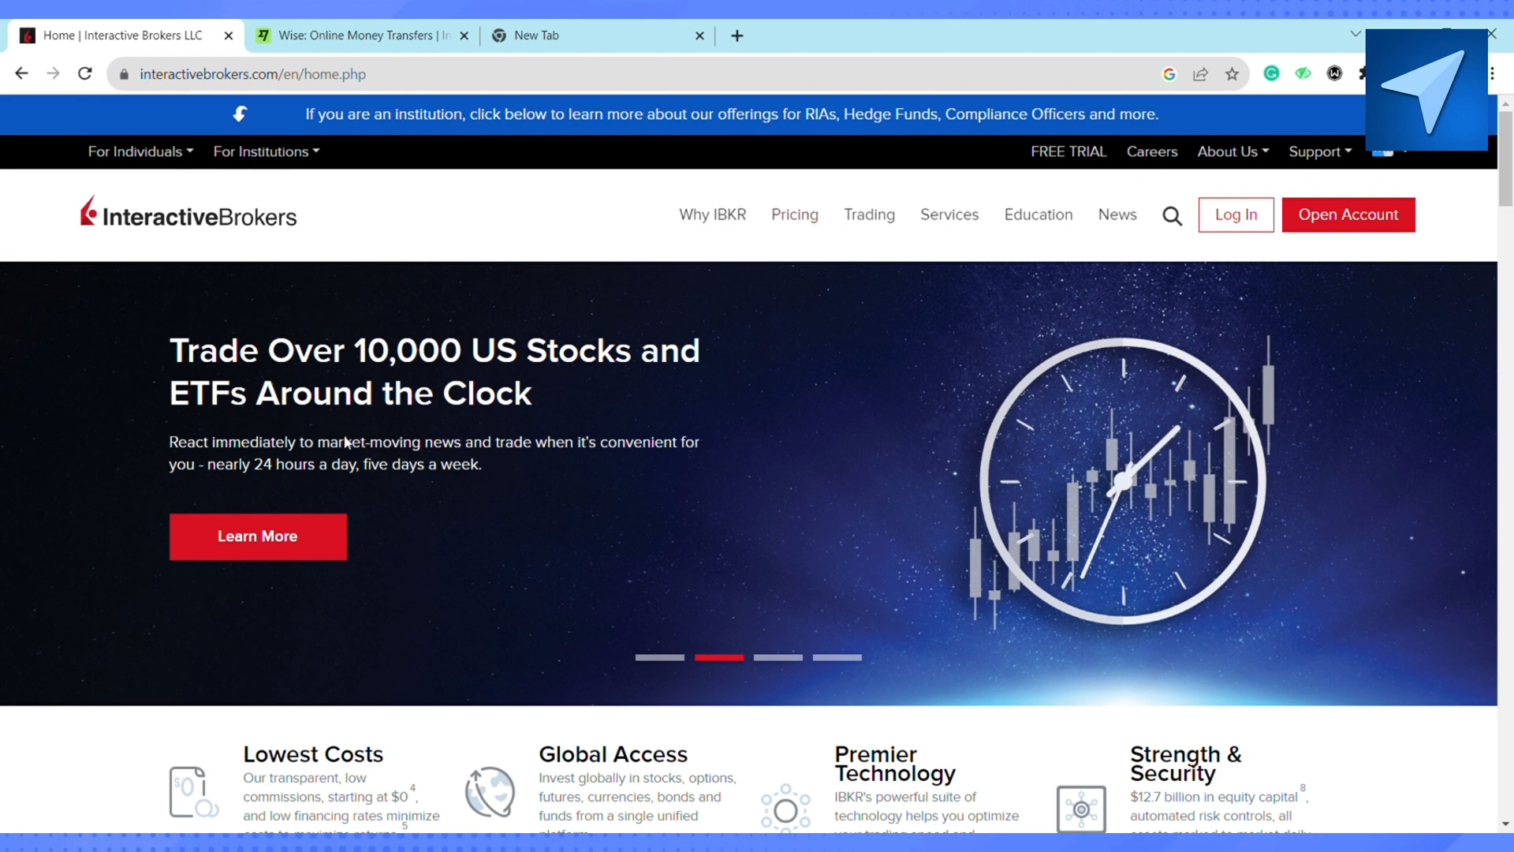
mouse_move(356, 502)
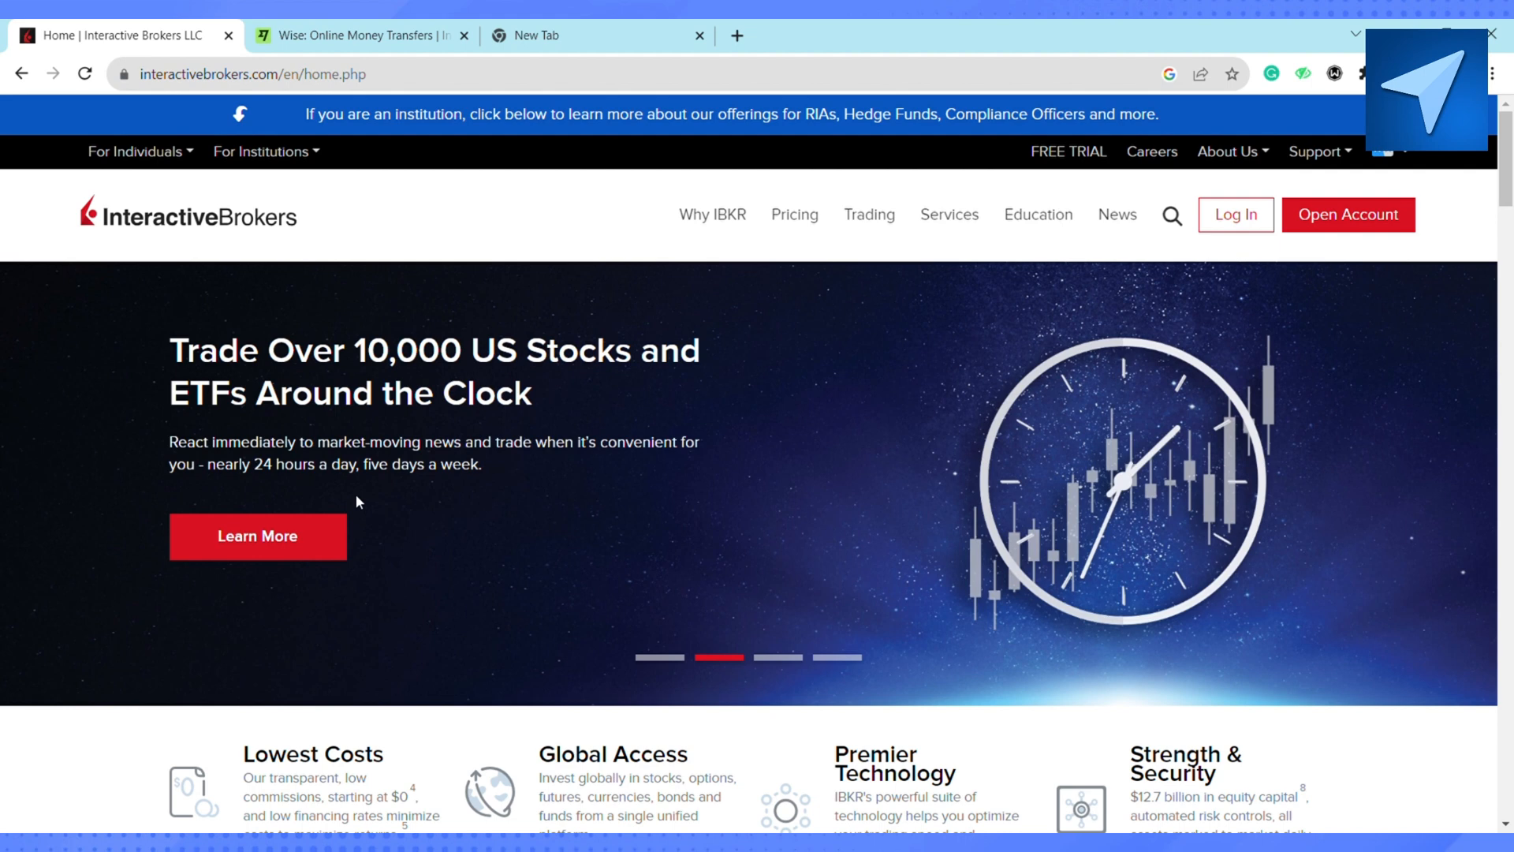
Go back to the Wise tab and scroll the account details form down to Confirm.
click(361, 35)
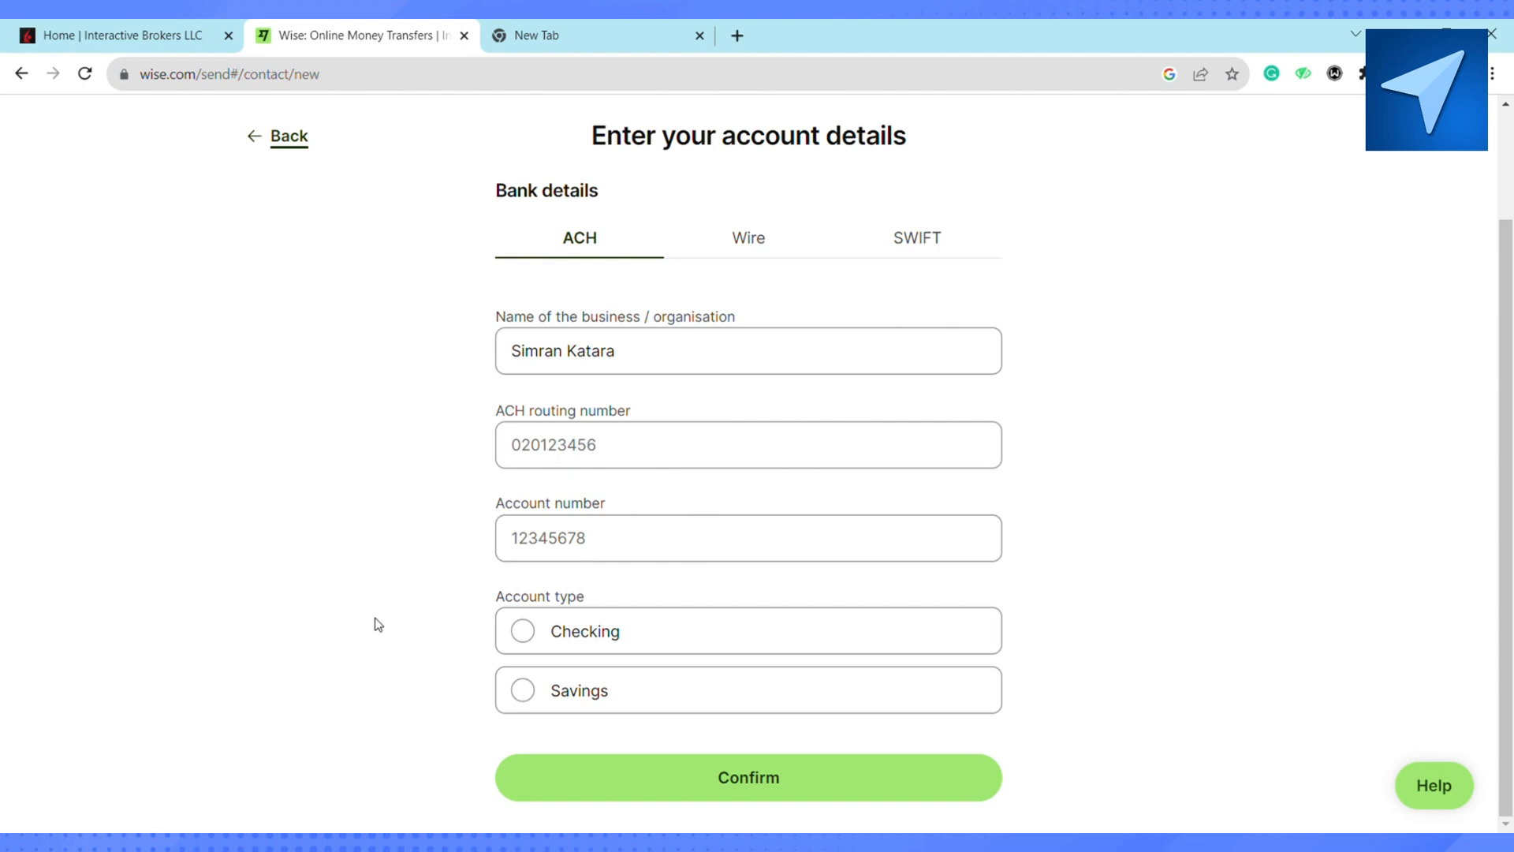
mouse_move(1140, 412)
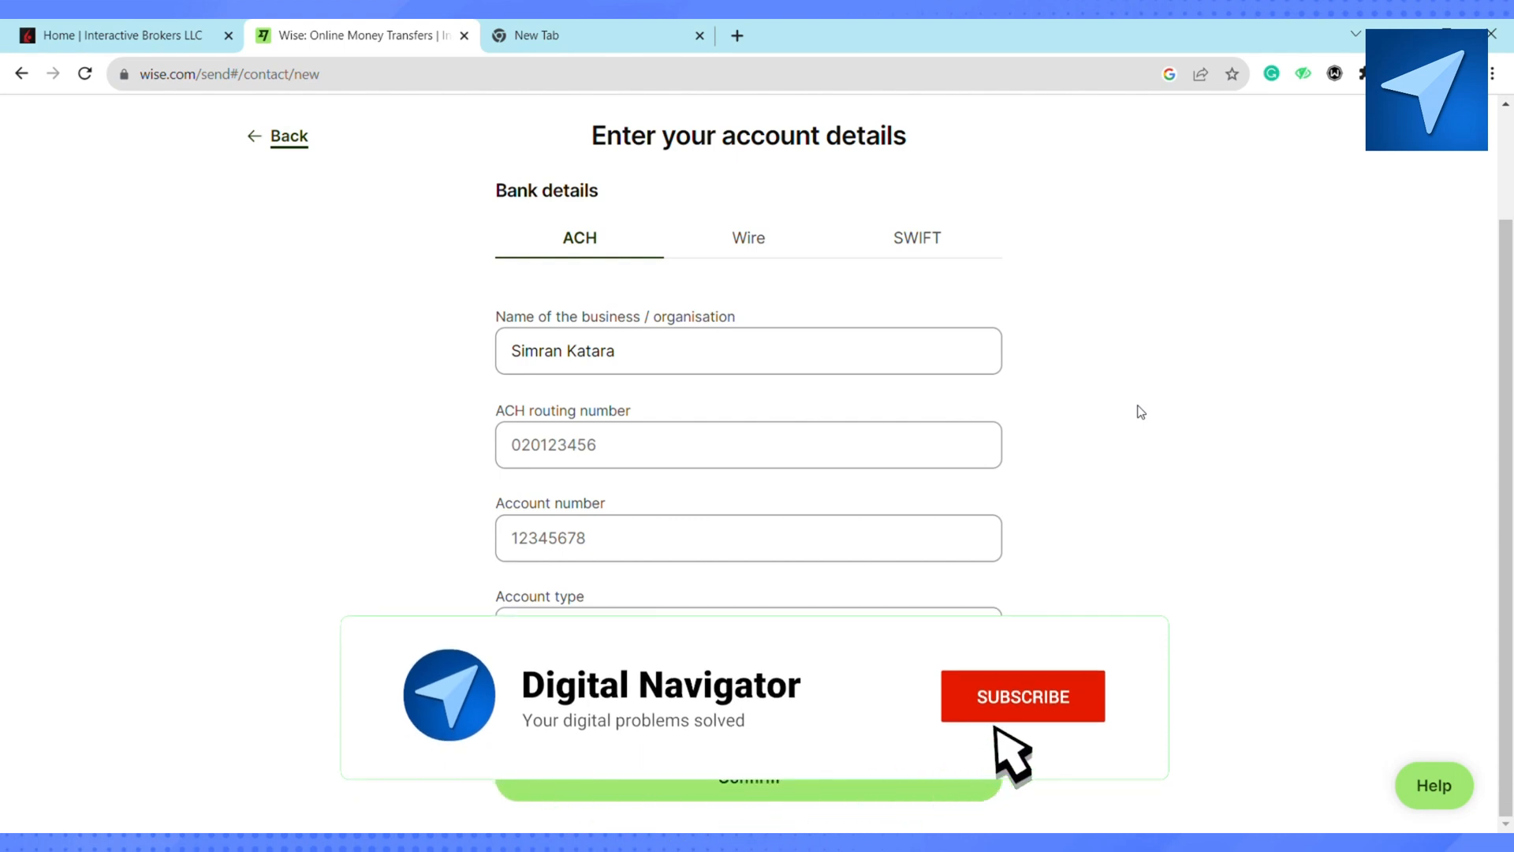
click(1022, 696)
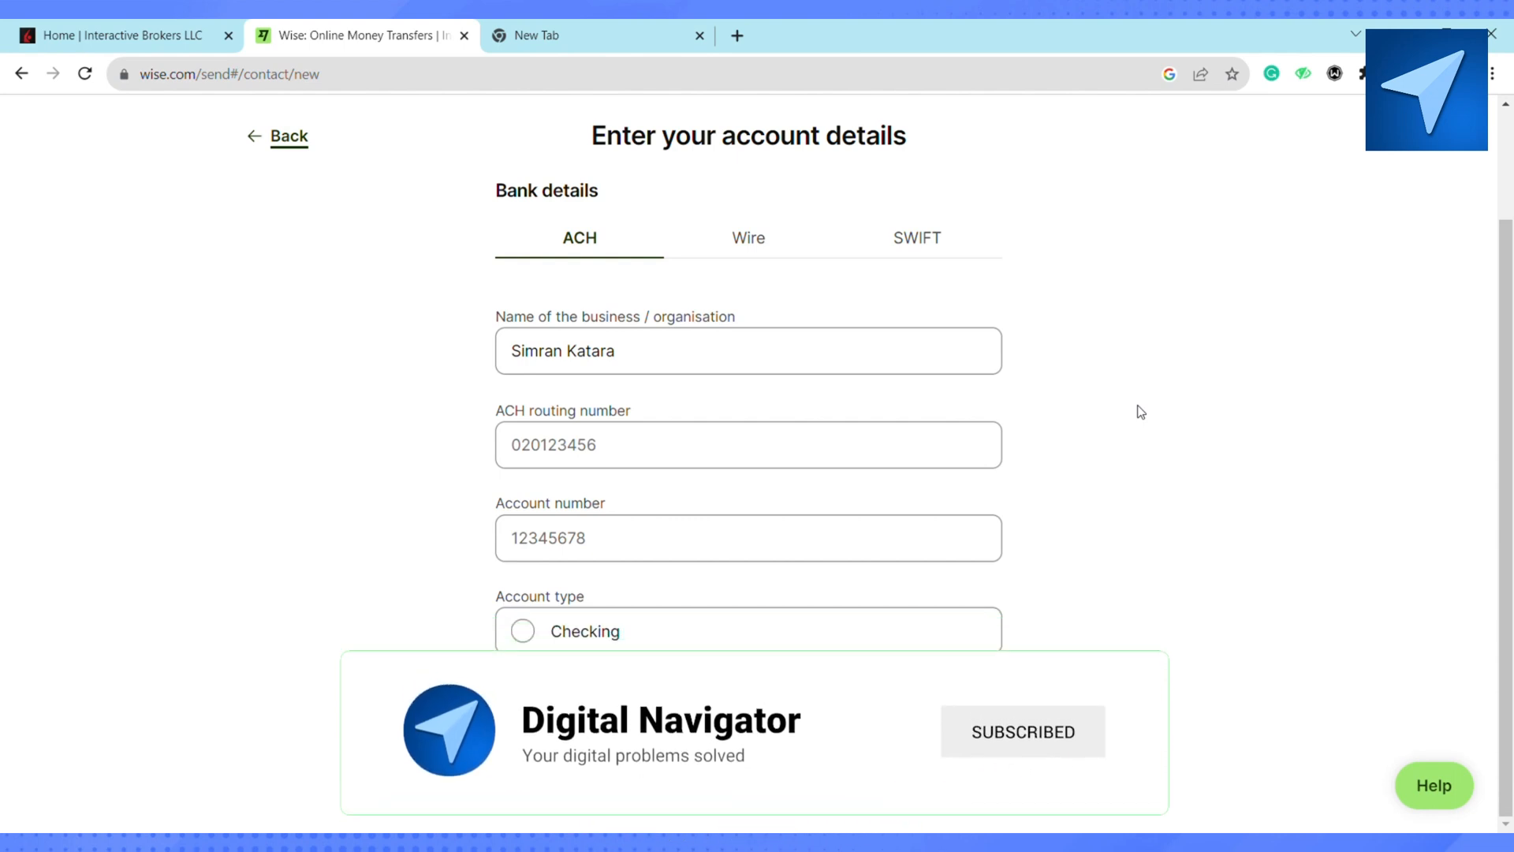